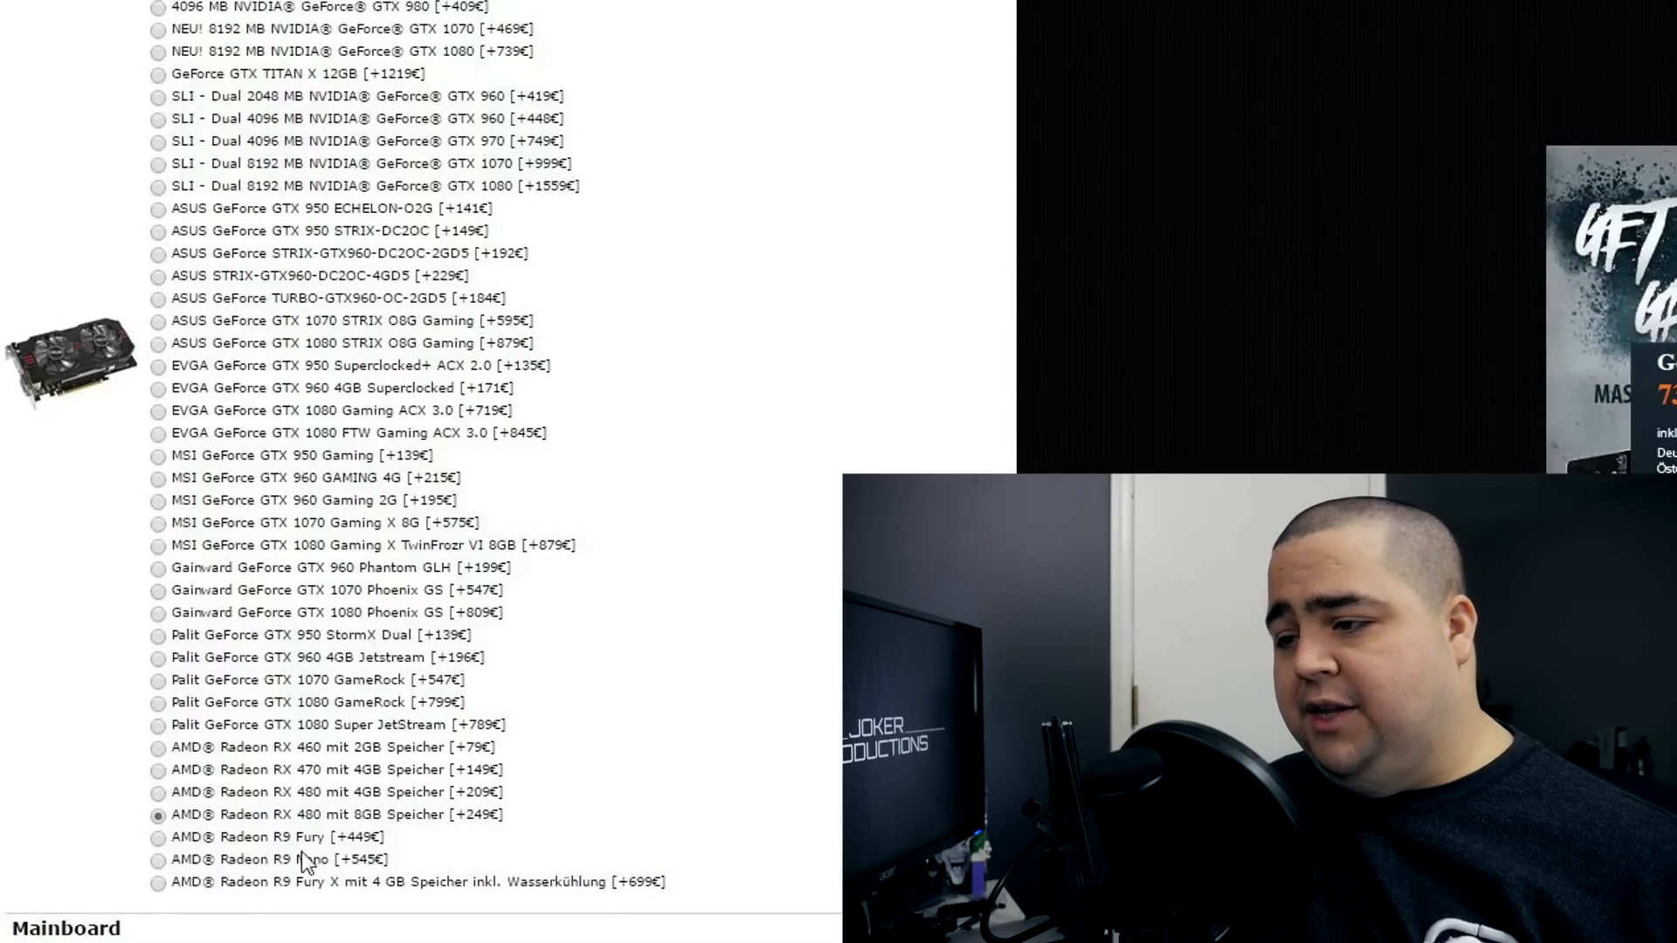
mouse_move(476, 845)
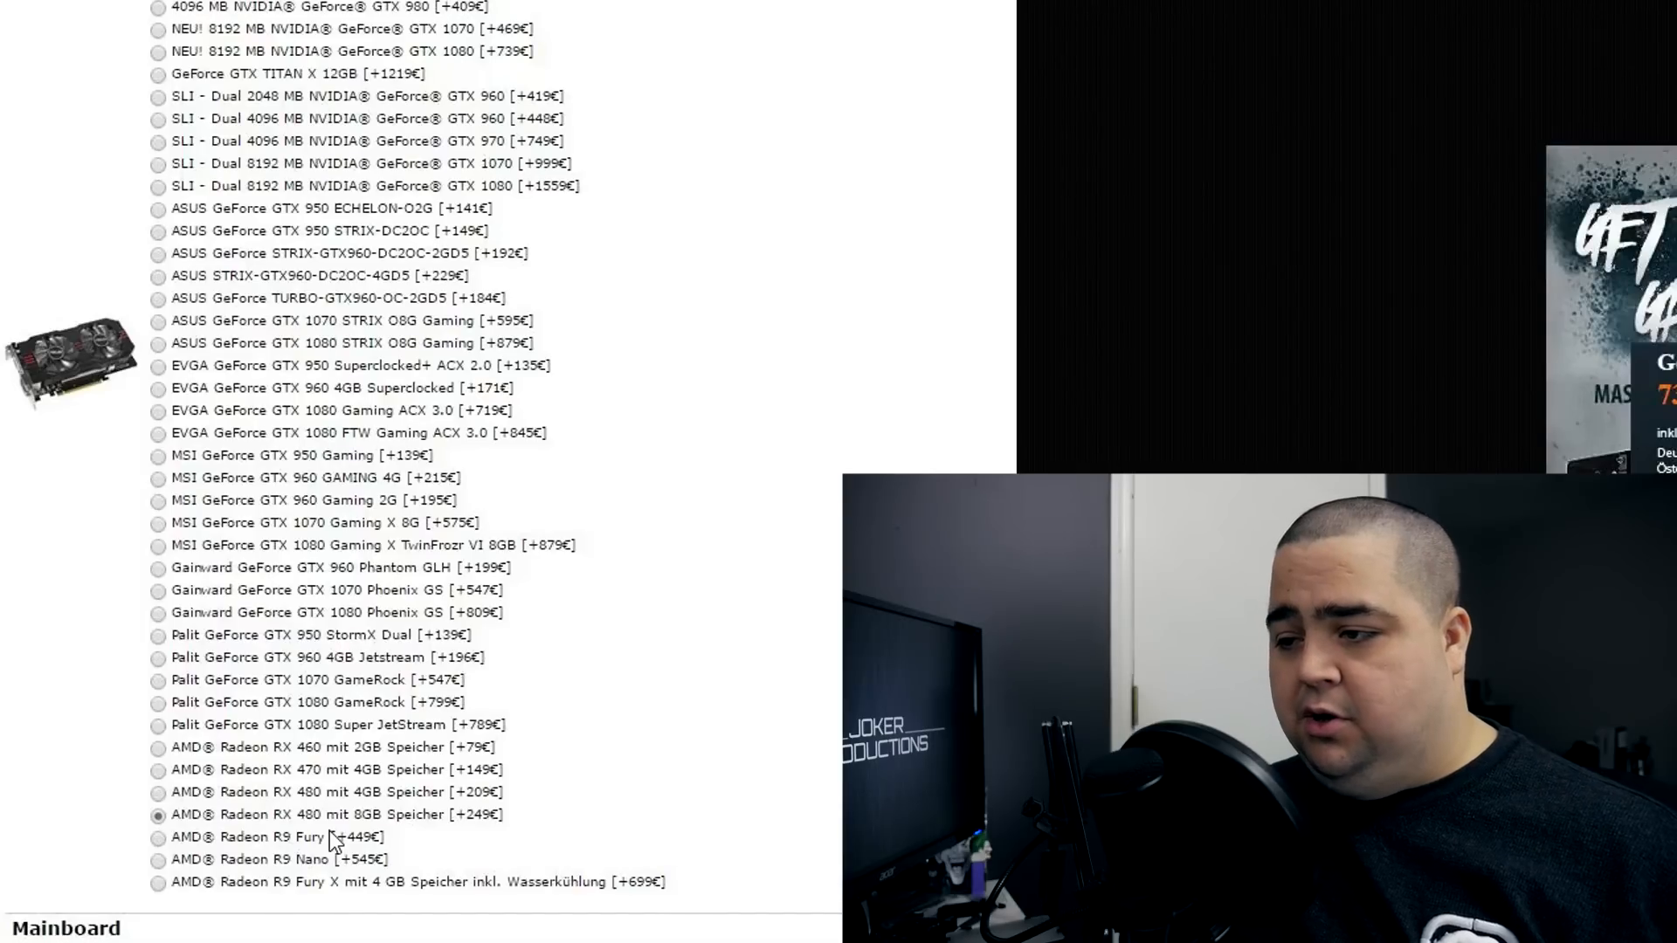
mouse_move(294, 804)
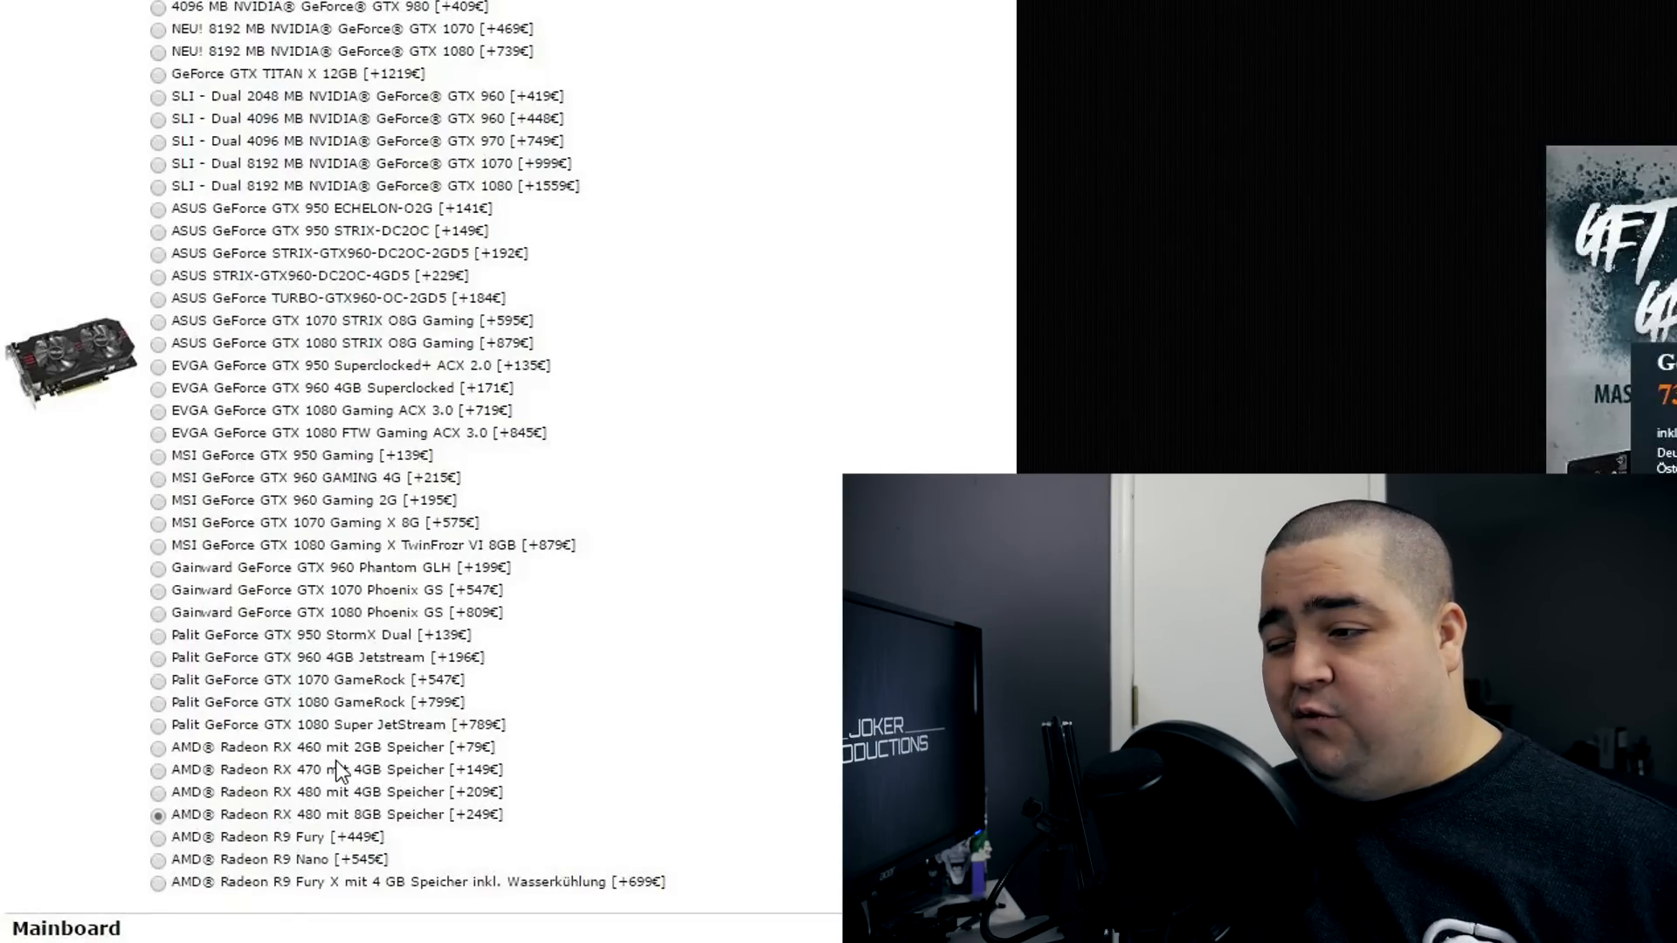
mouse_move(460, 768)
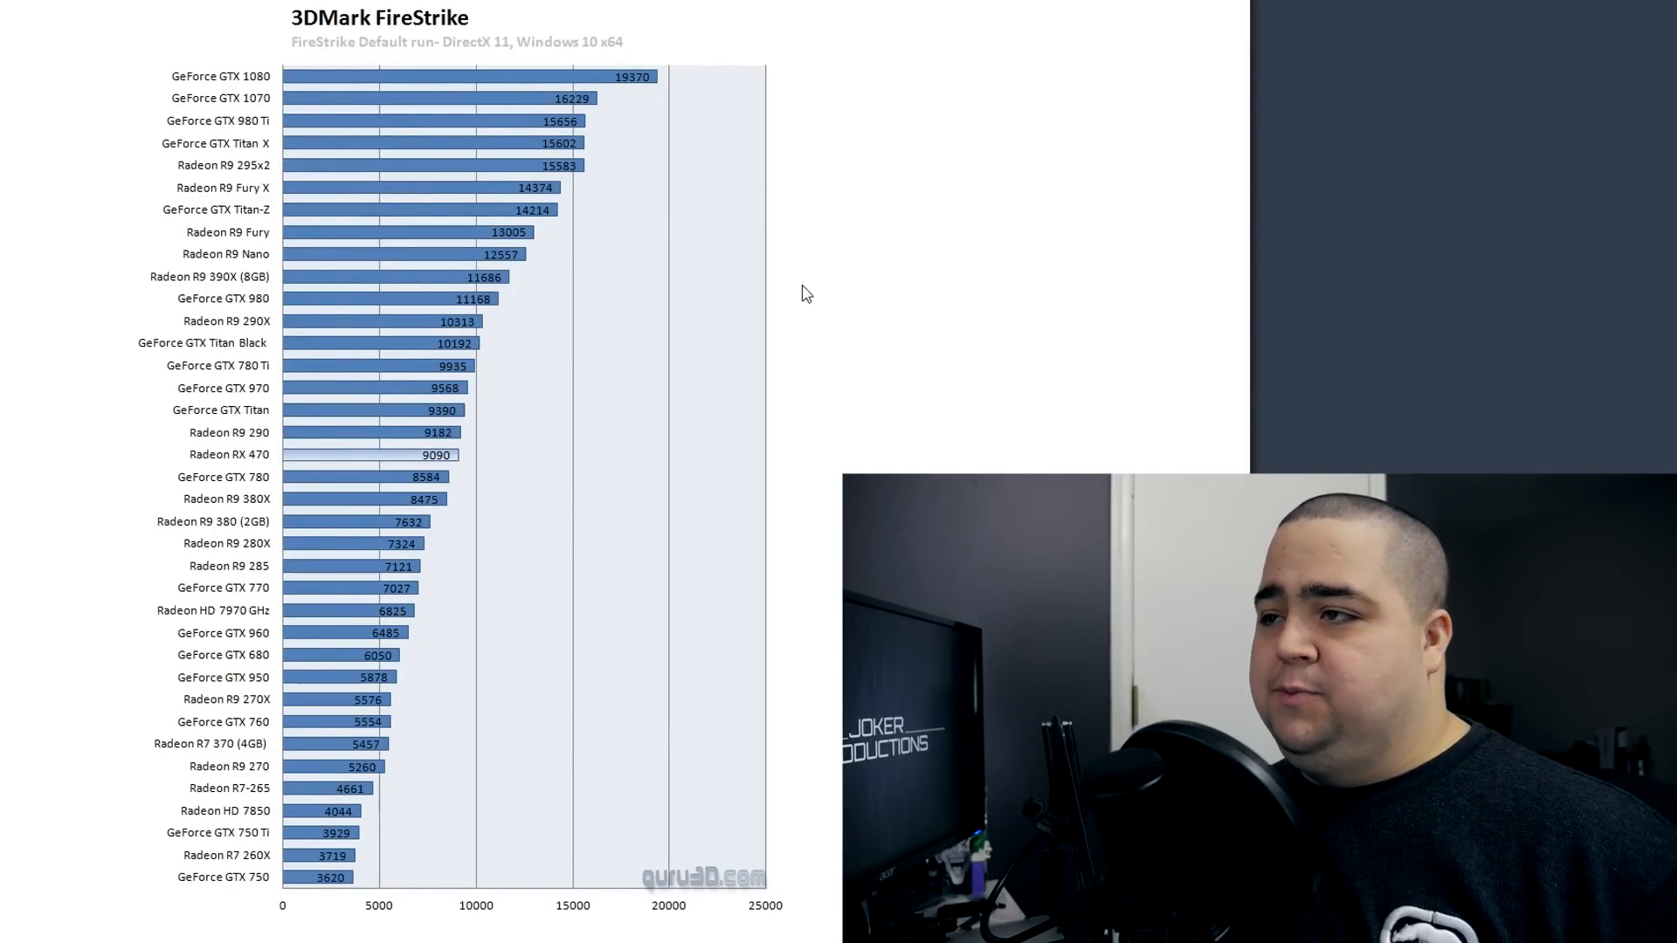
scroll(down, 3)
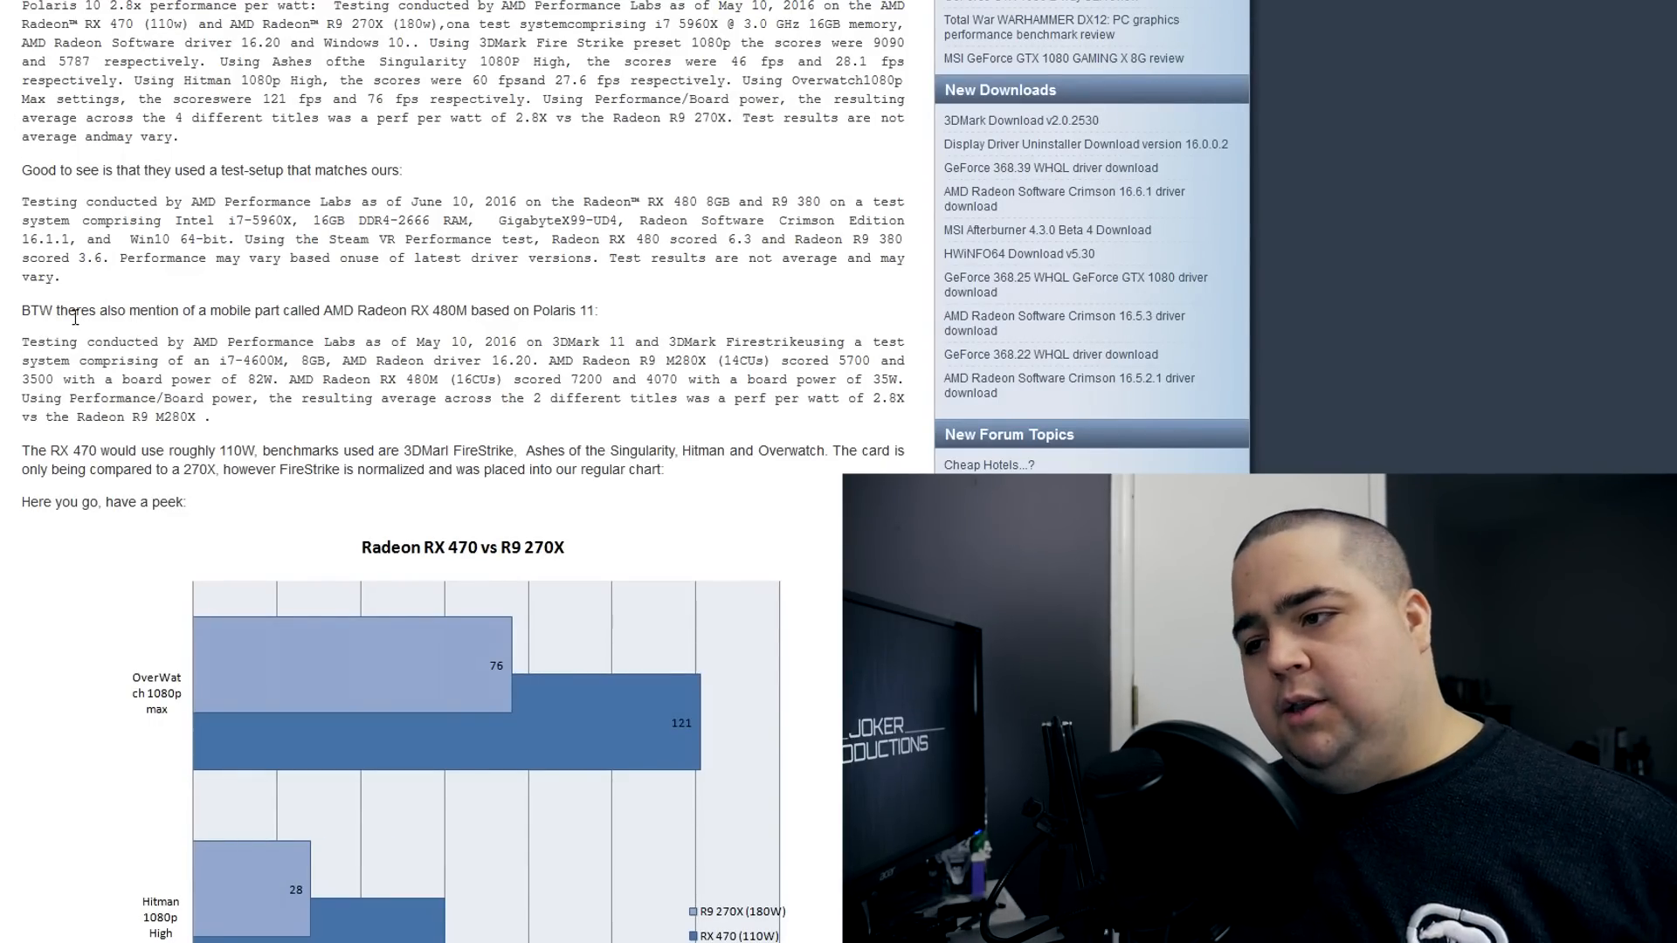
scroll(down, 3)
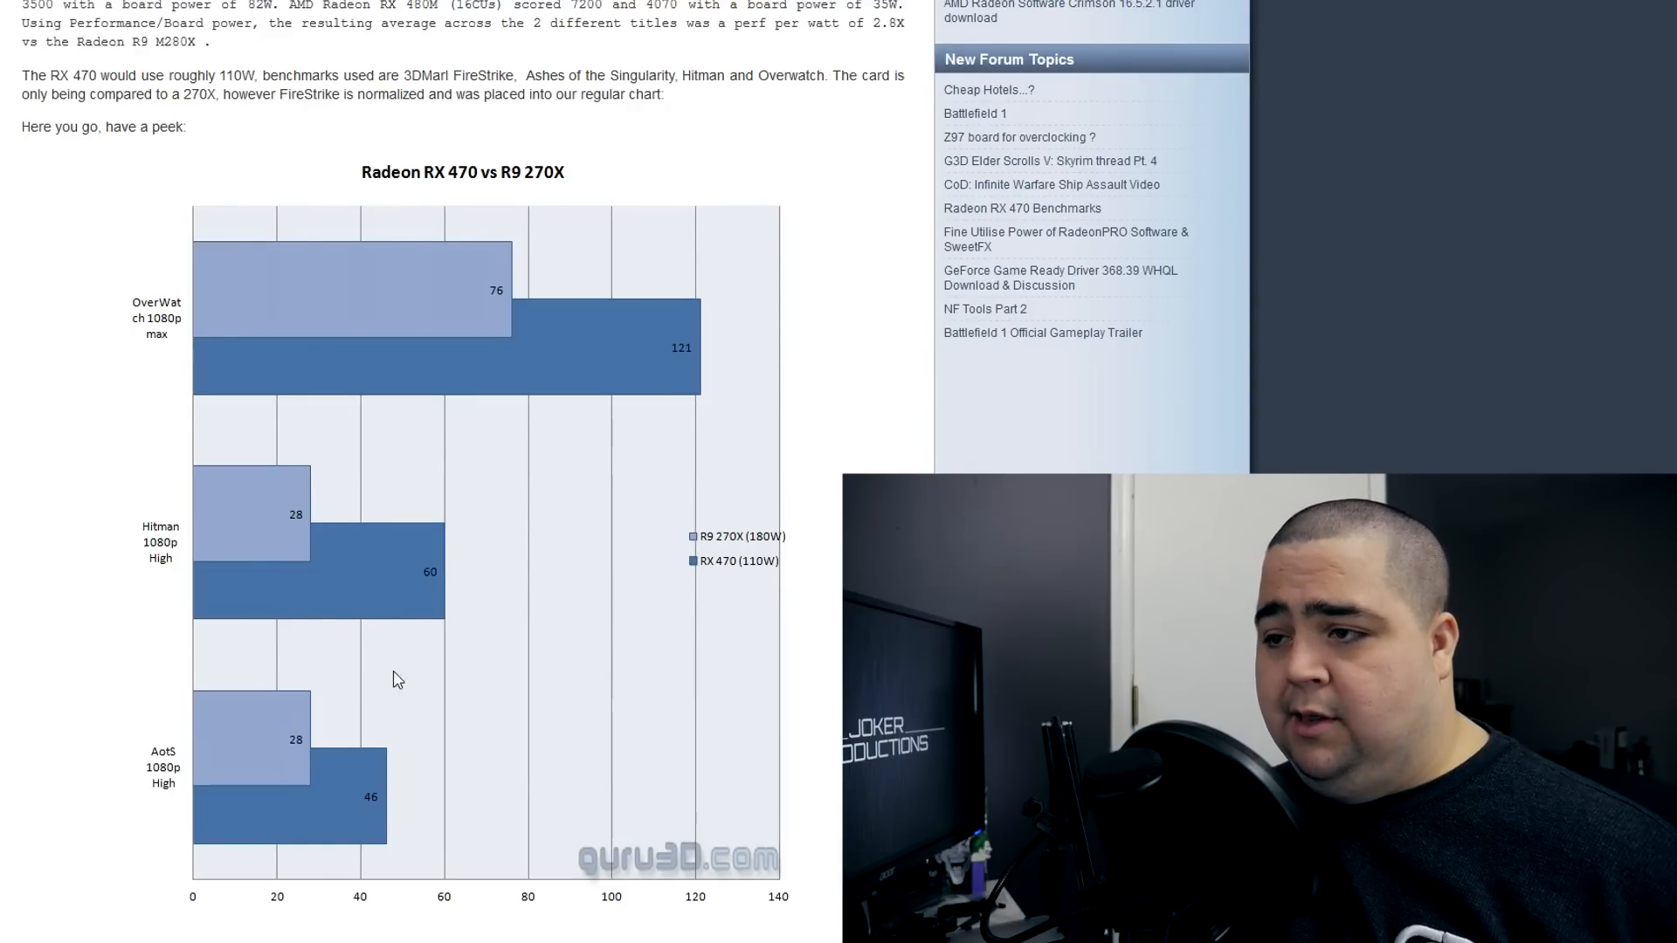
mouse_move(743, 580)
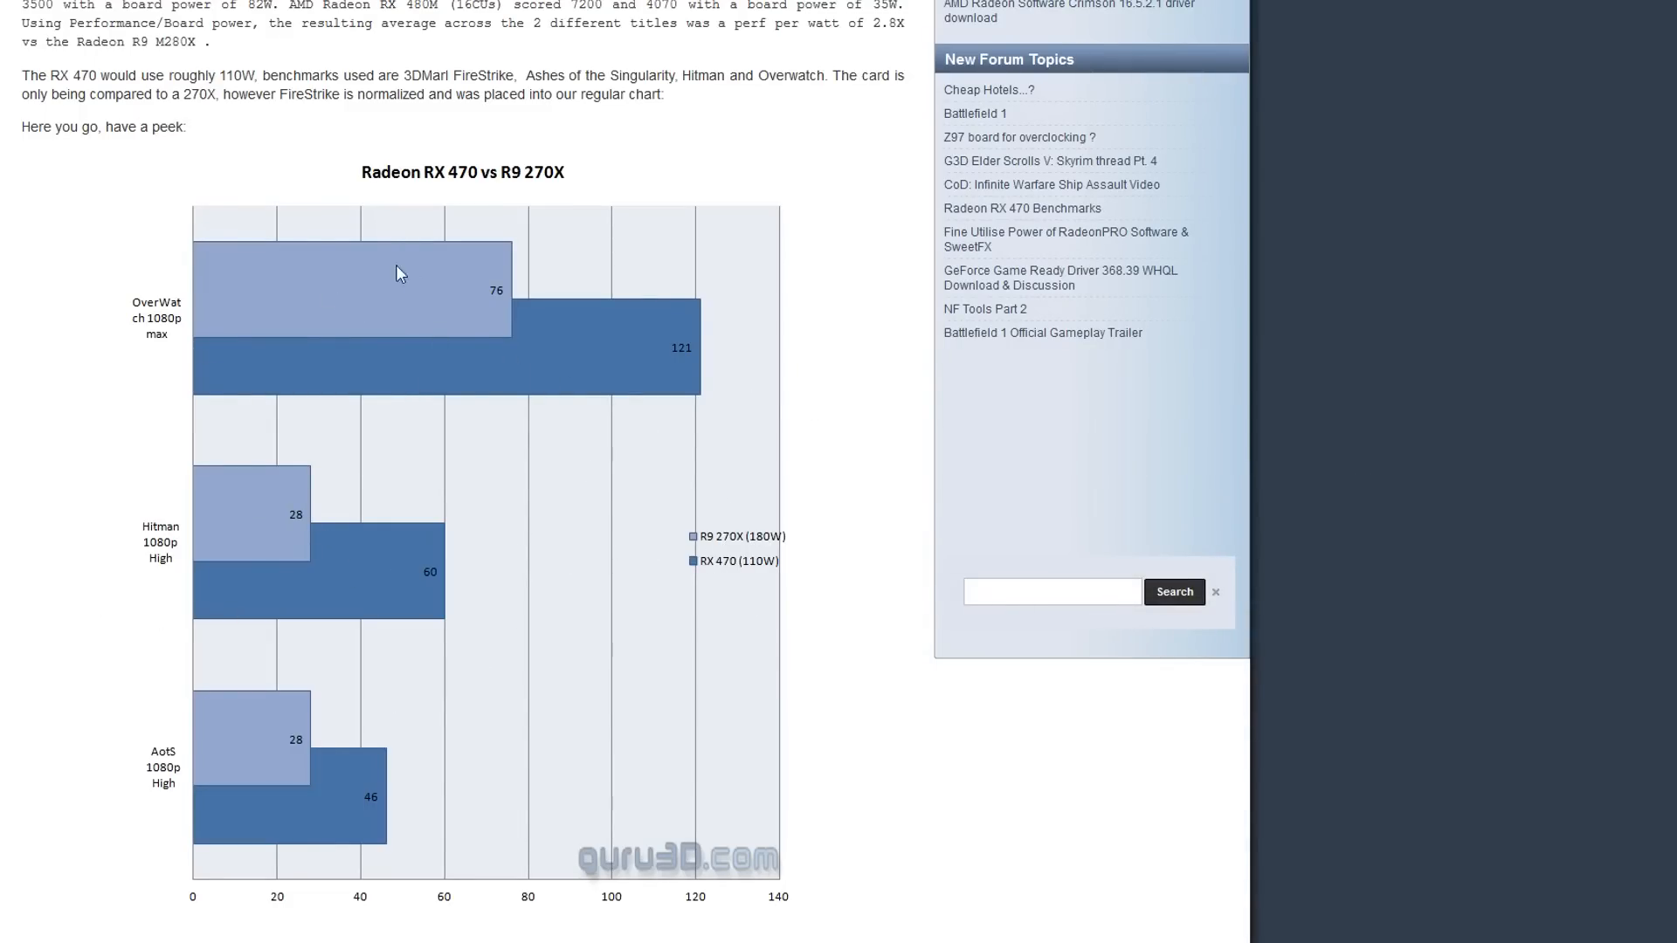
mouse_move(652, 379)
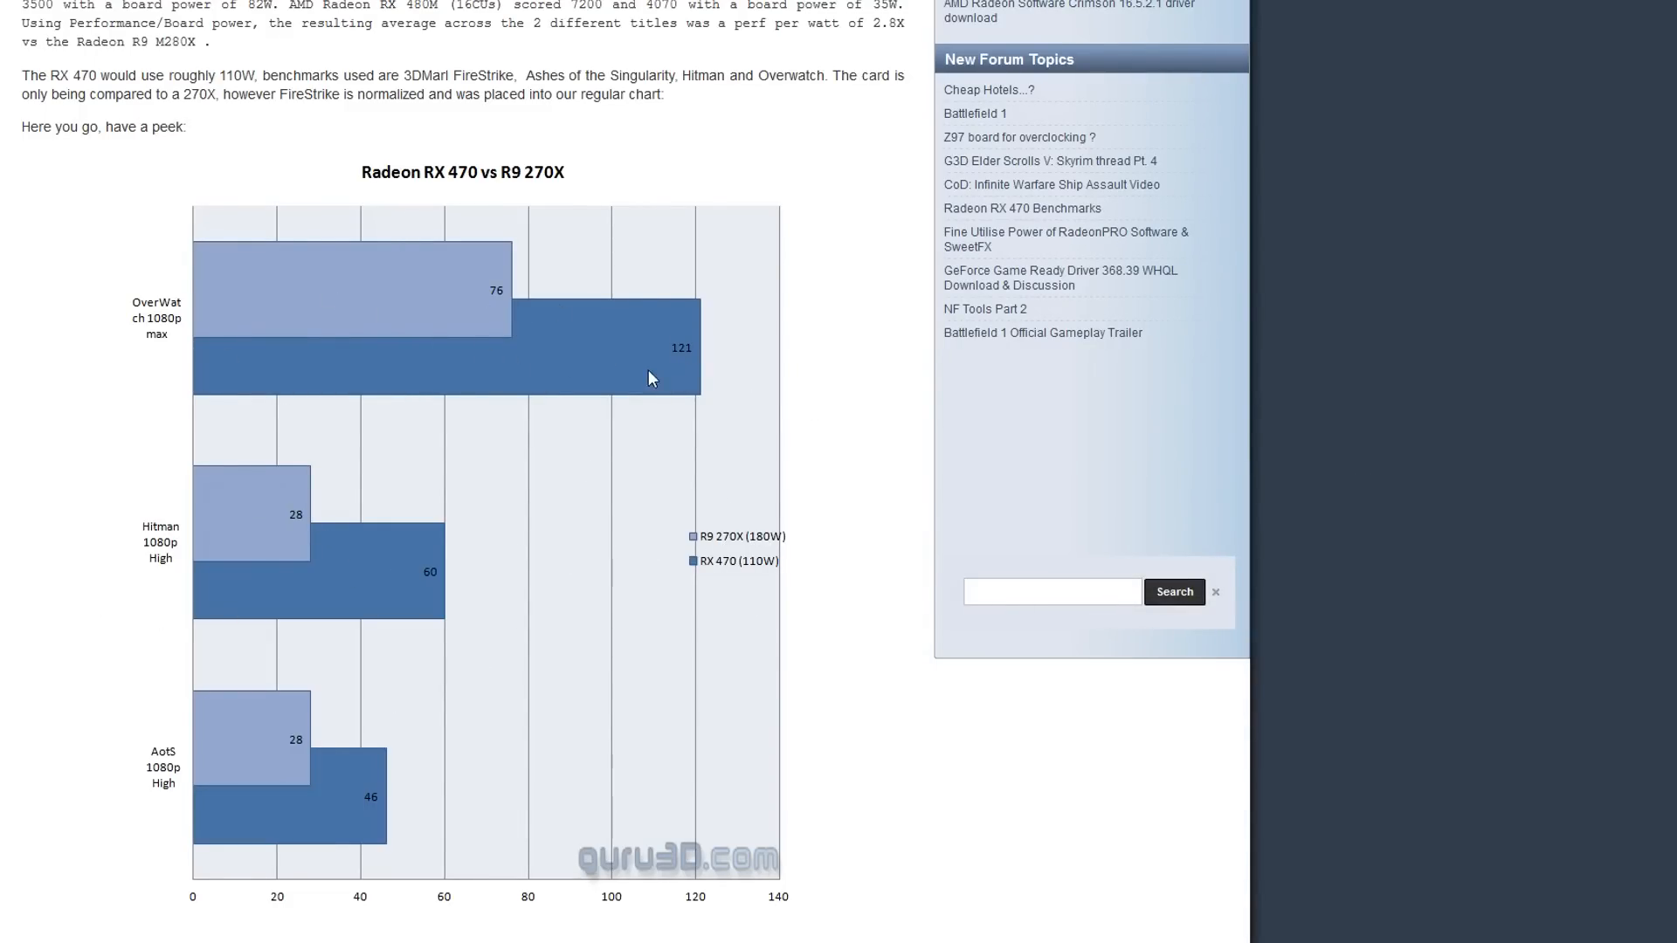
mouse_move(645, 354)
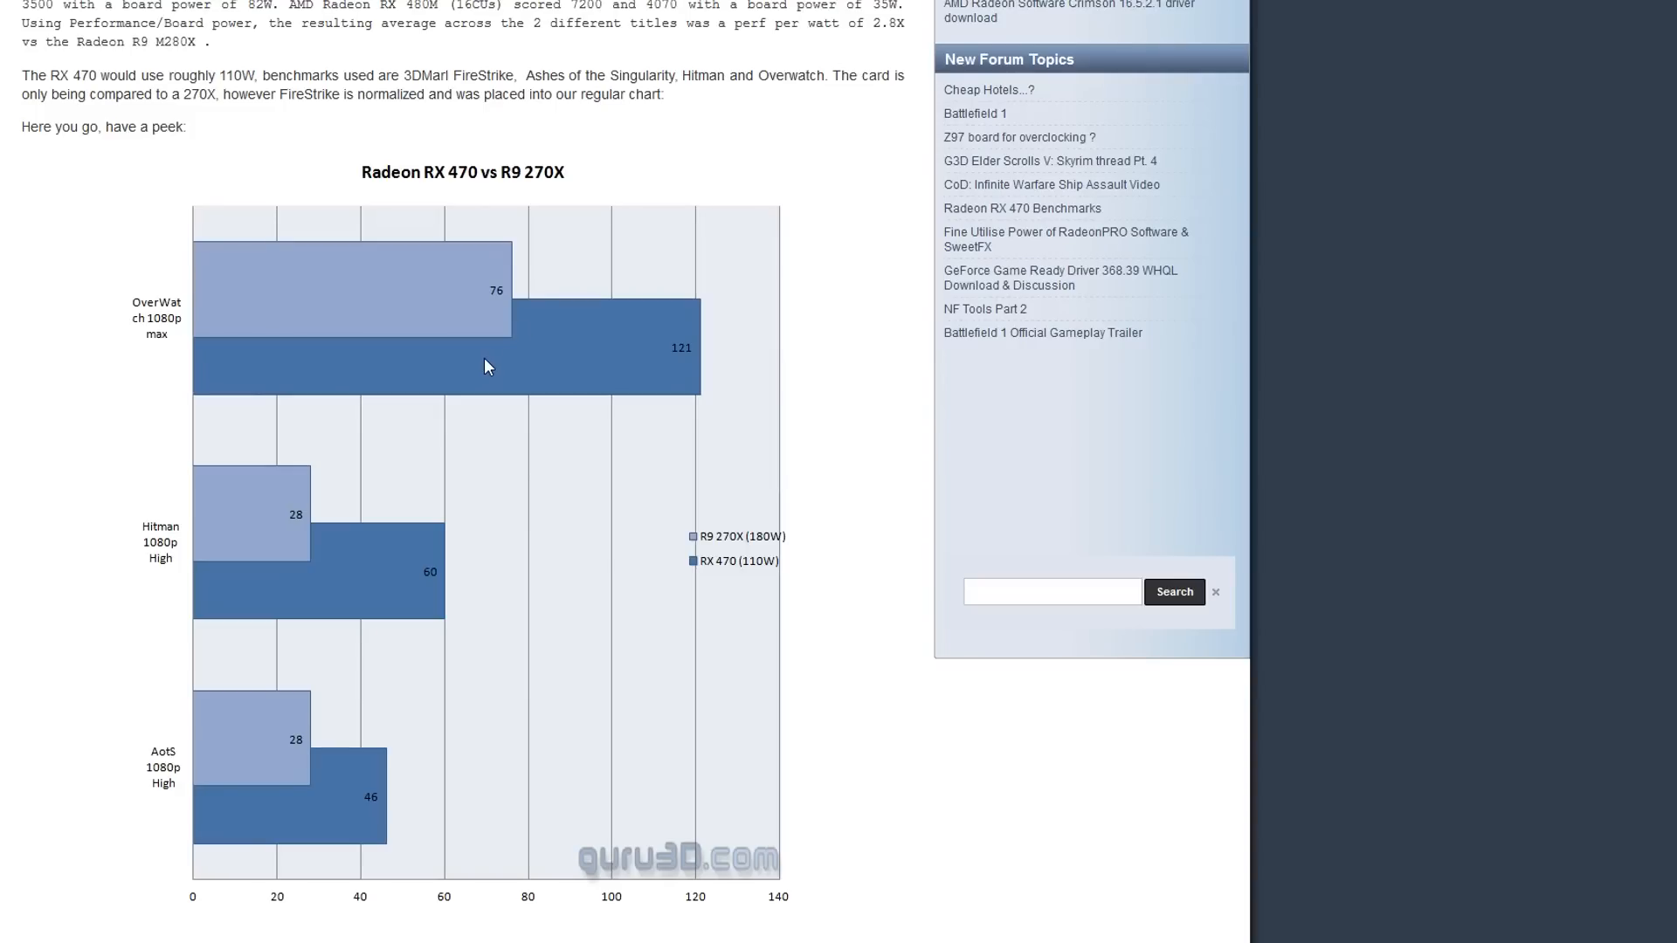
mouse_move(323, 372)
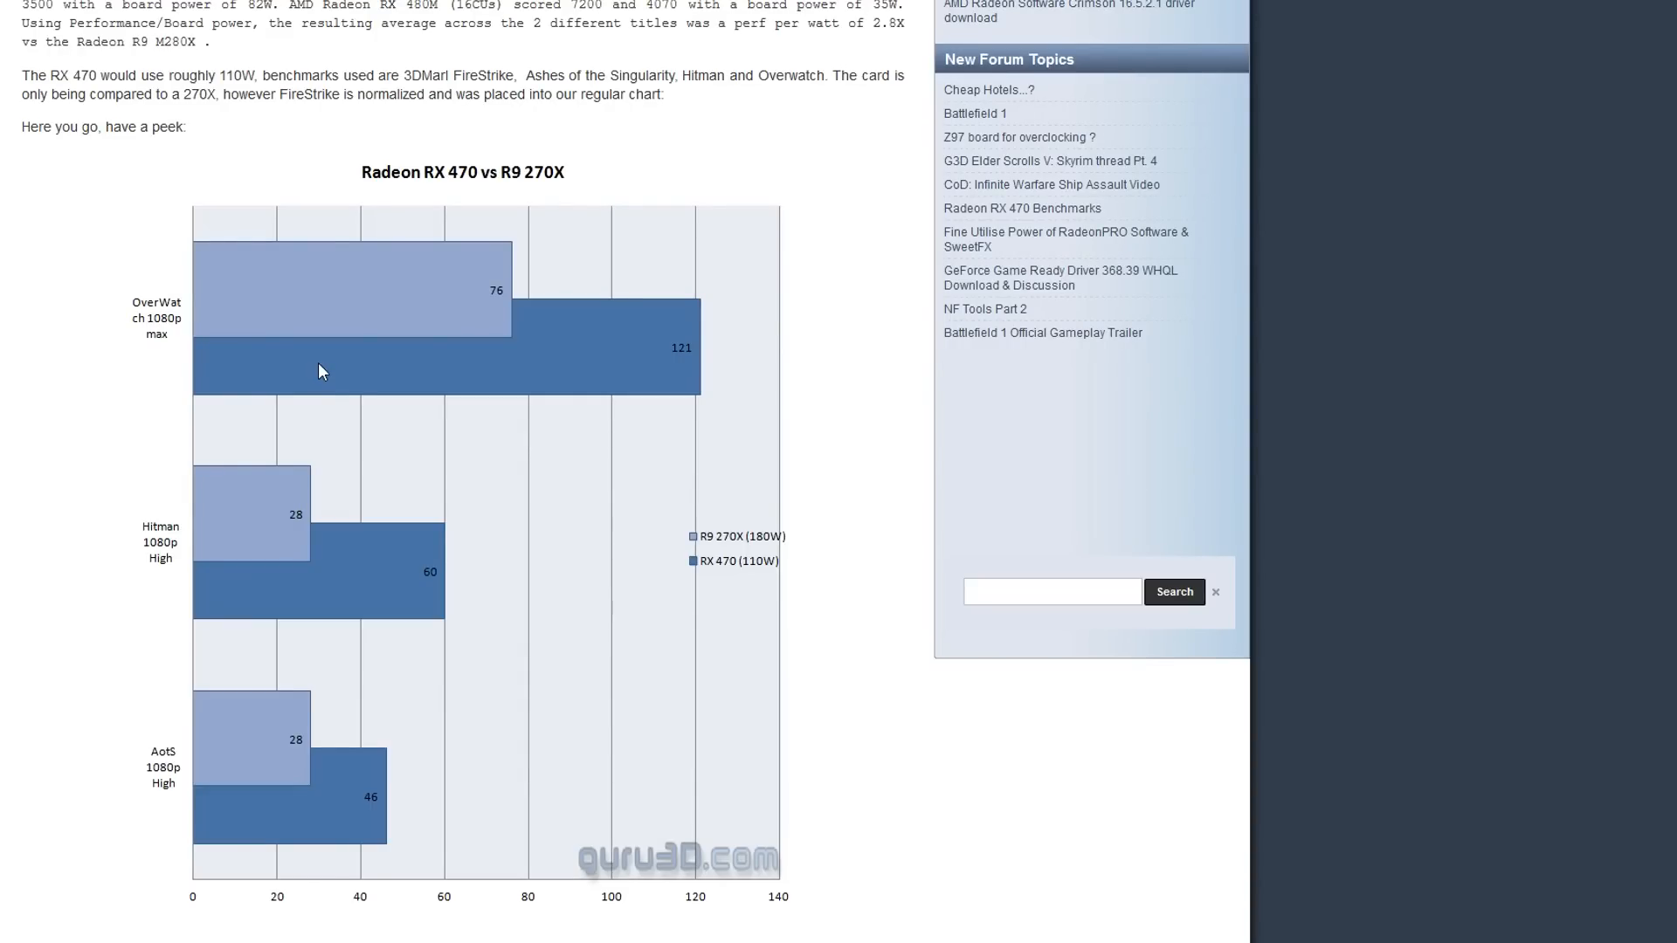
mouse_move(219, 362)
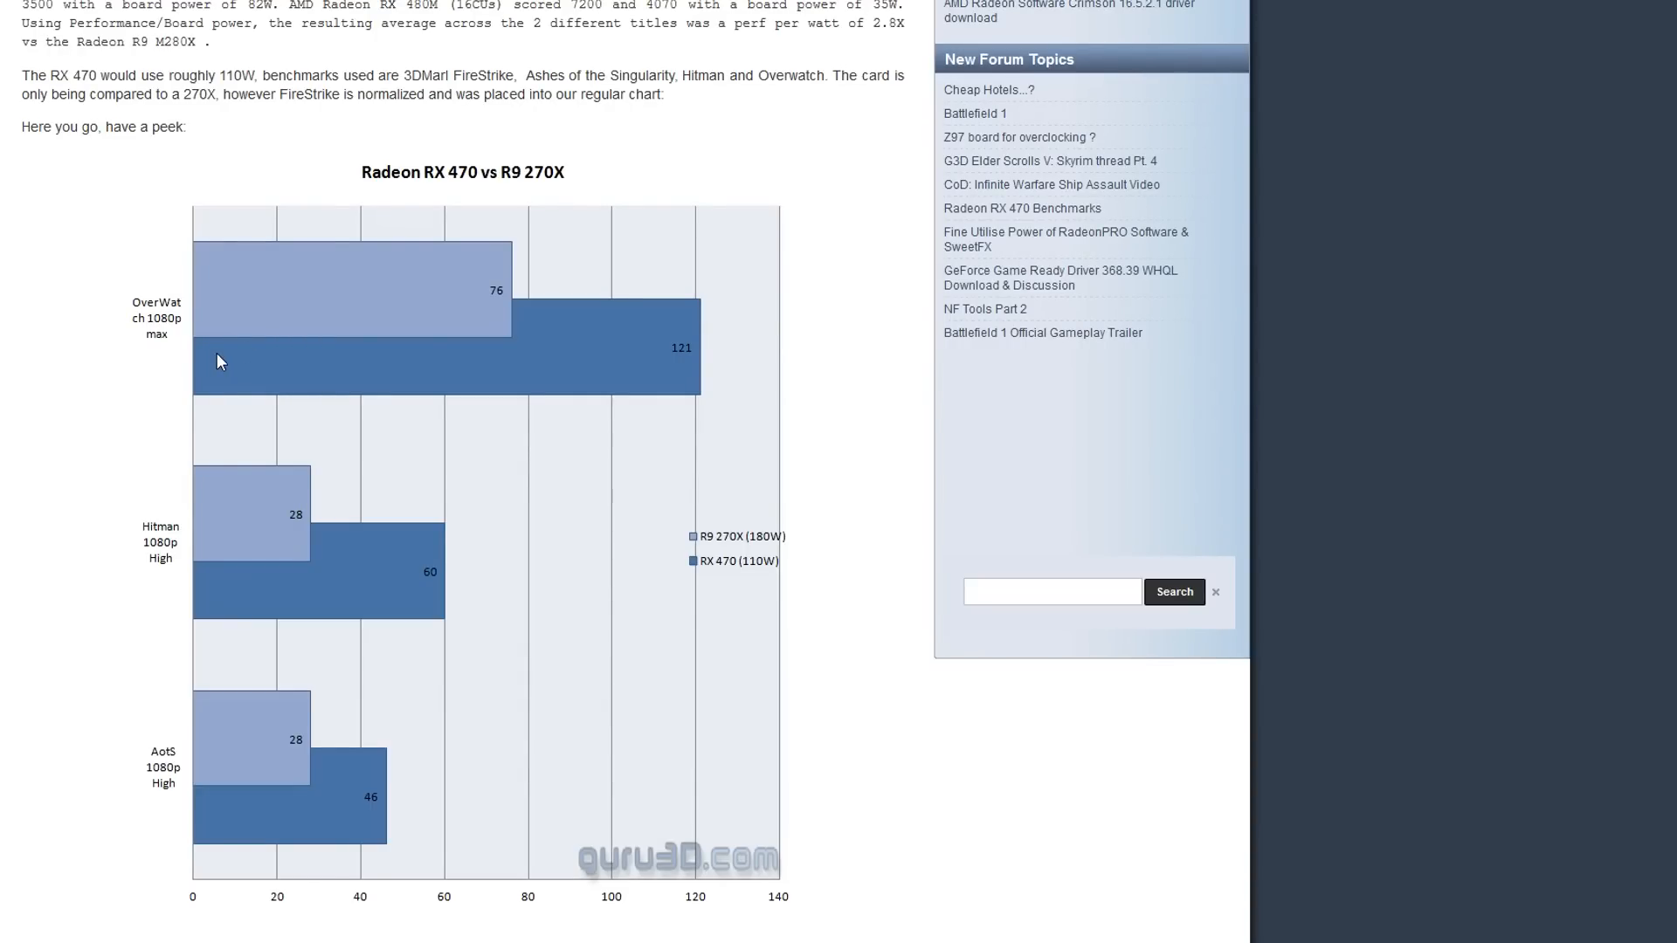
scroll(down, 3)
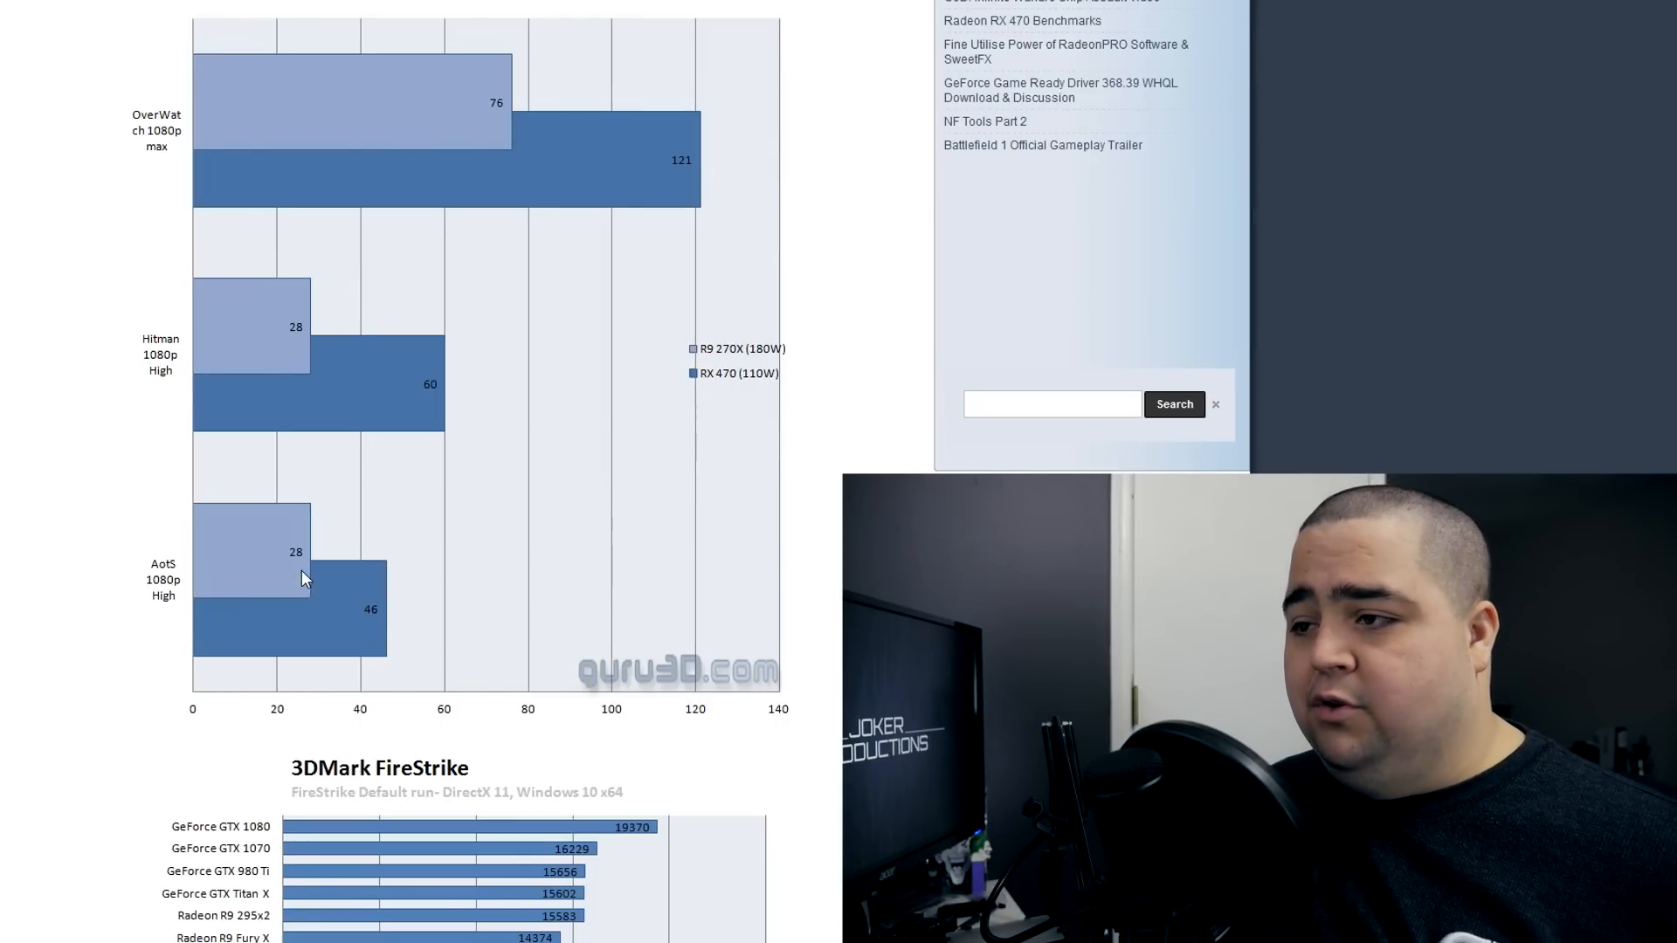
scroll(down, 3)
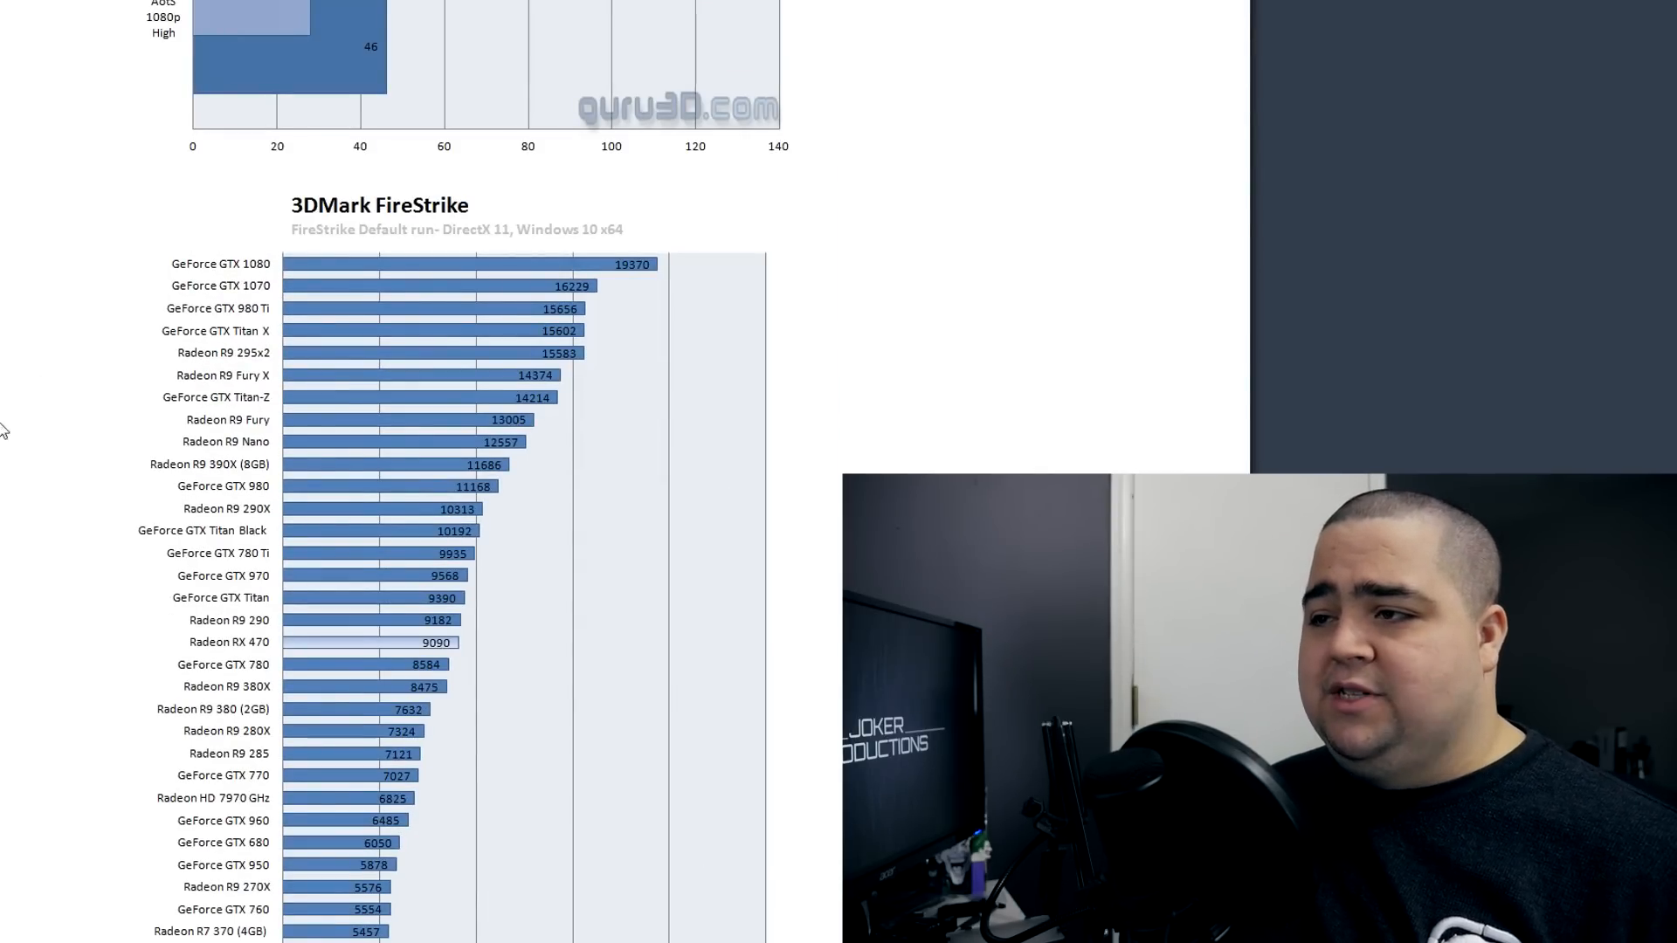
scroll(down, 3)
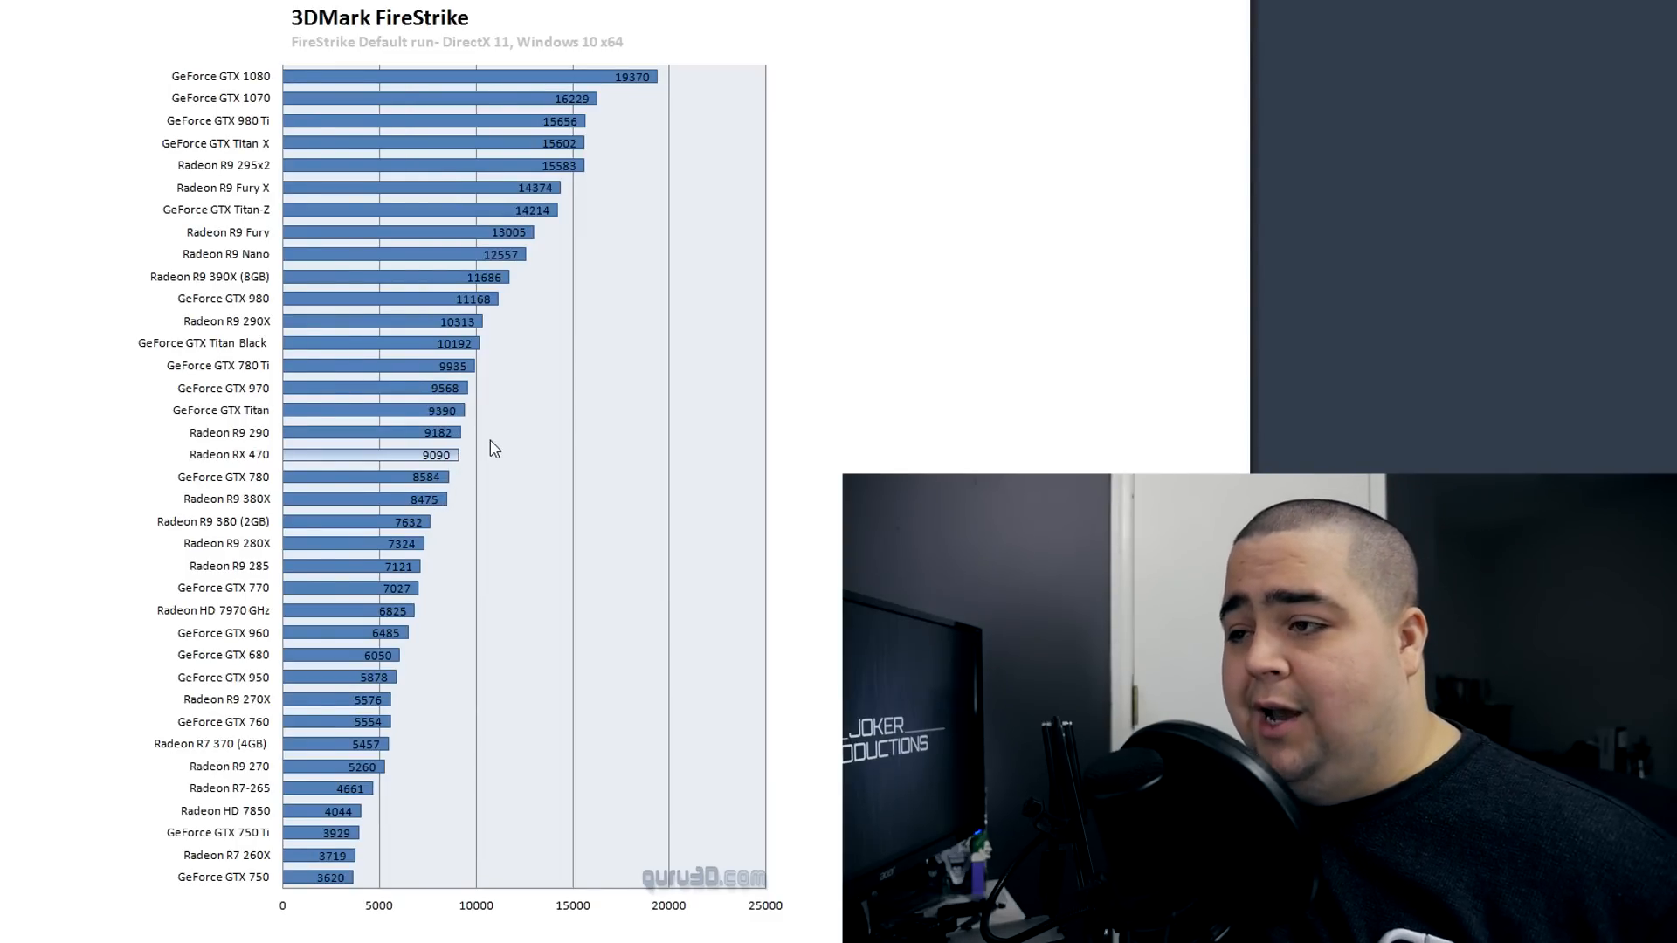
mouse_move(540, 496)
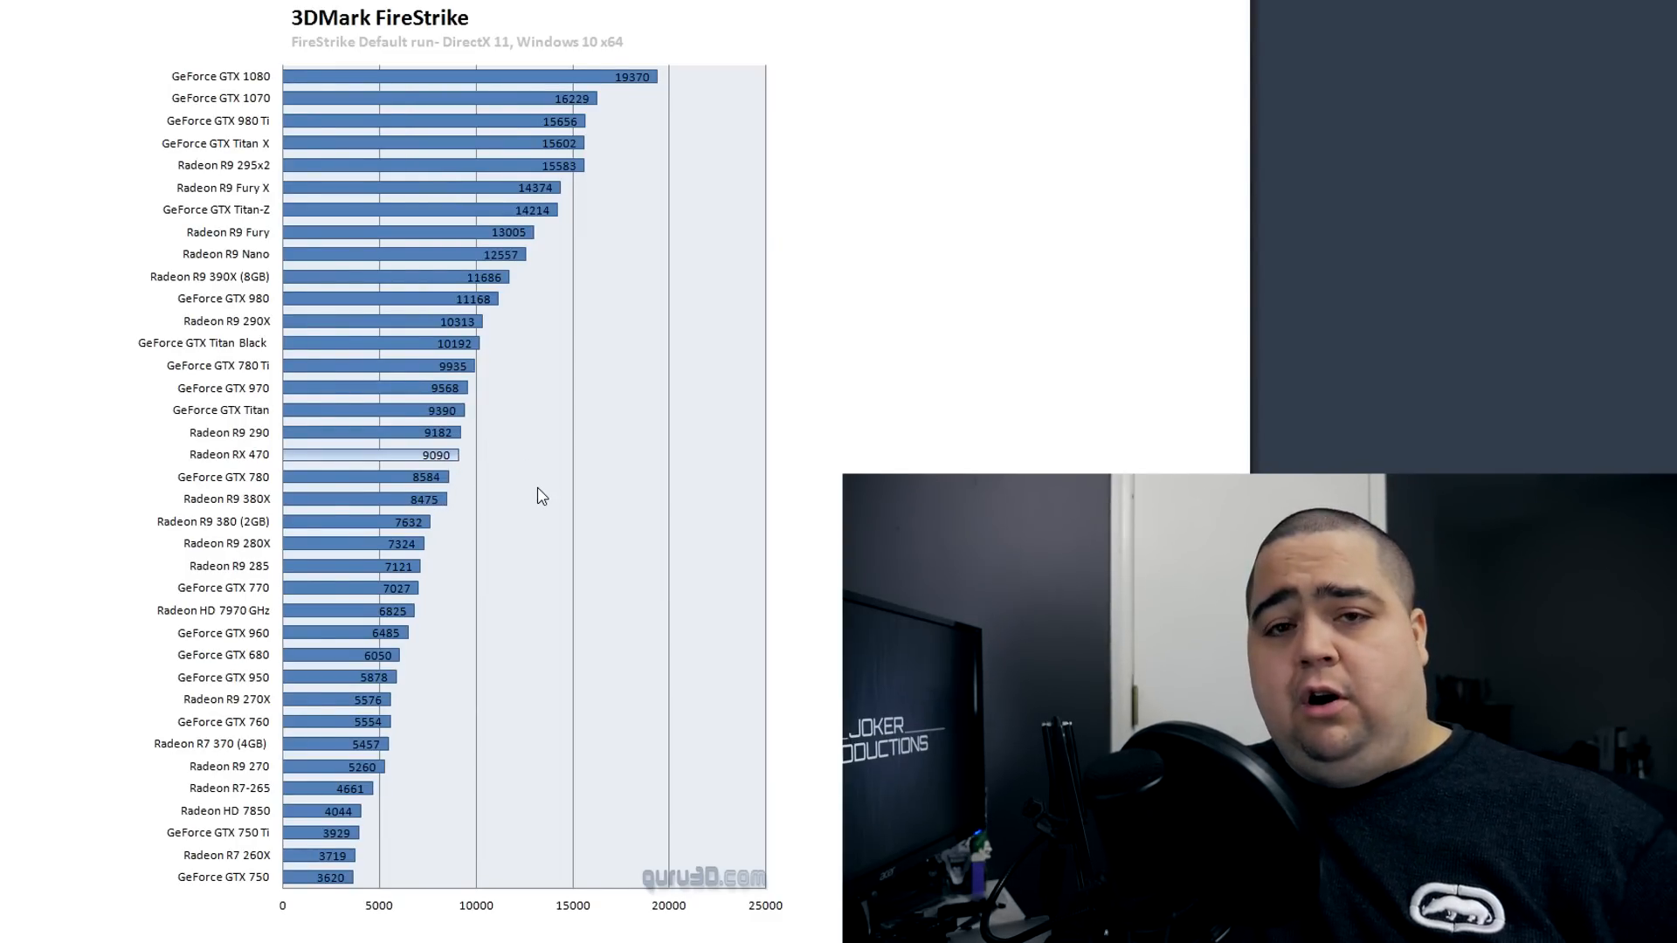